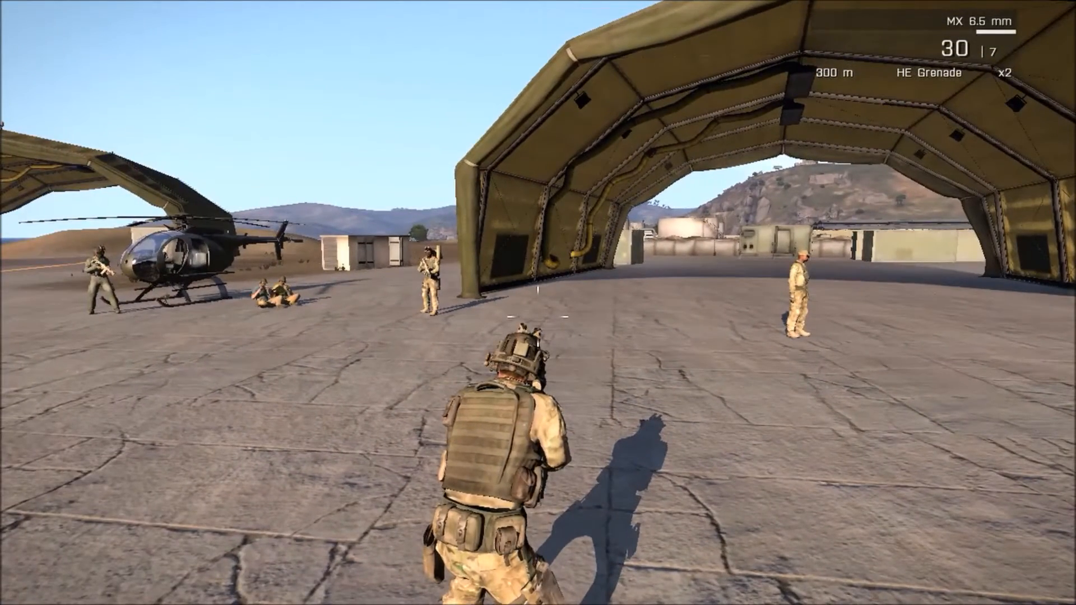
Open the in-game map and zoom in on the red marker near Camp Rogain
{"action": "key", "text": "M"}
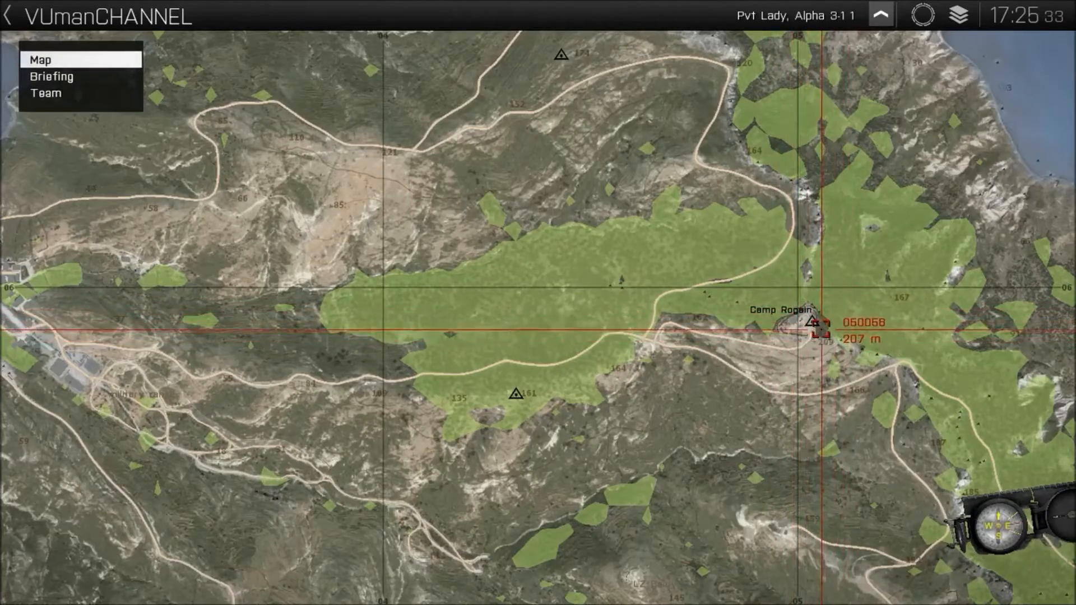
{"action": "scroll", "scroll_direction": "up", "scroll_amount": 3}
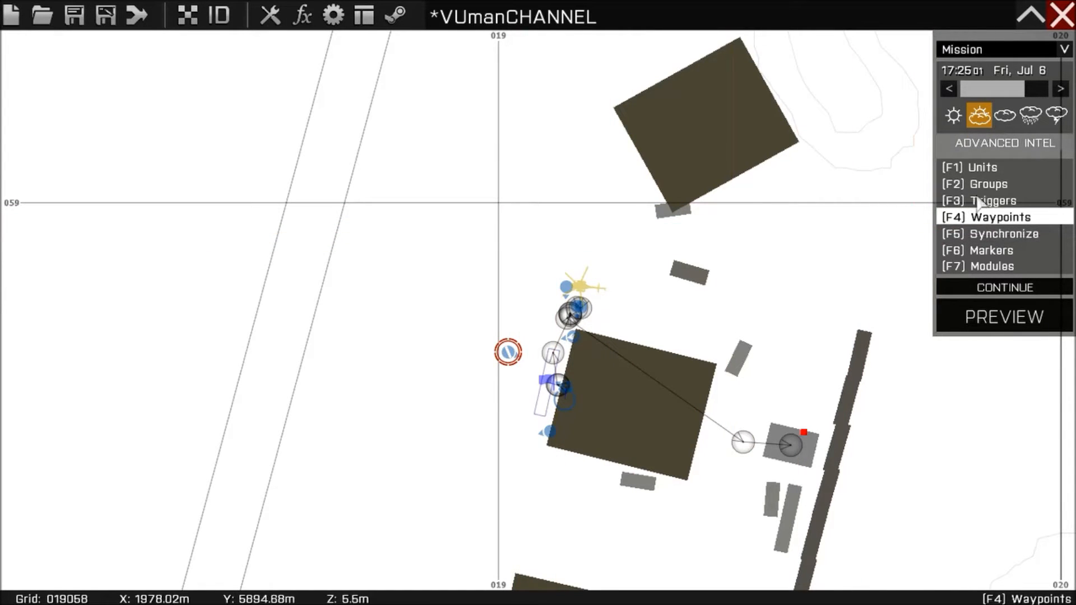
Place a trigger with axis size 5, detected by BLUFOR, running deleteMarker "marker1" on activation
{"action": "left_click", "coordinate": [985, 200]}
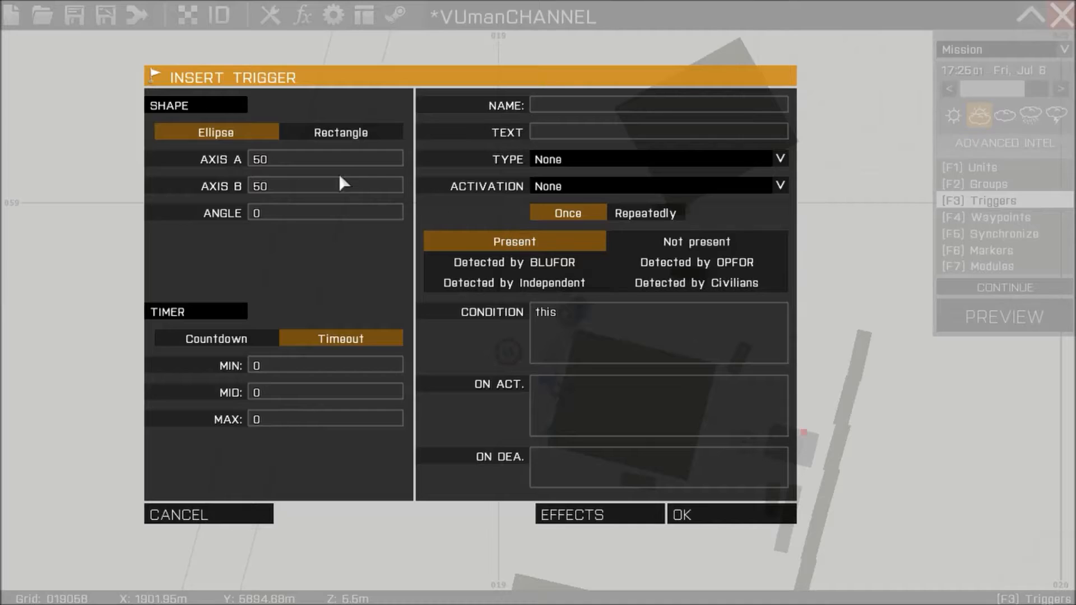
{"action": "left_click", "coordinate": [326, 159]}
{"action": "type", "text": "1"}
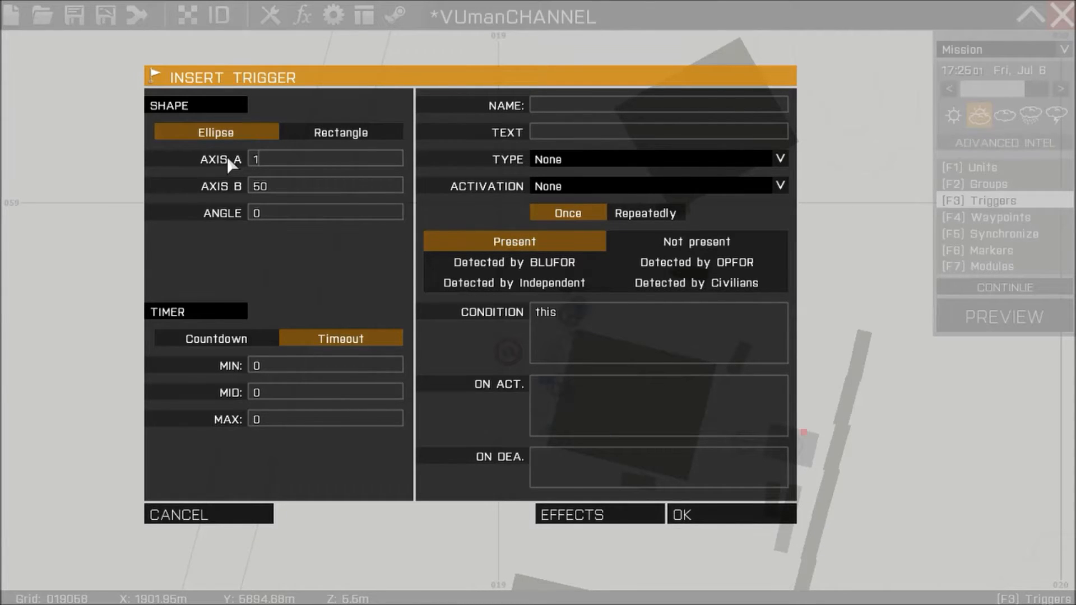
{"action": "type", "text": "5"}
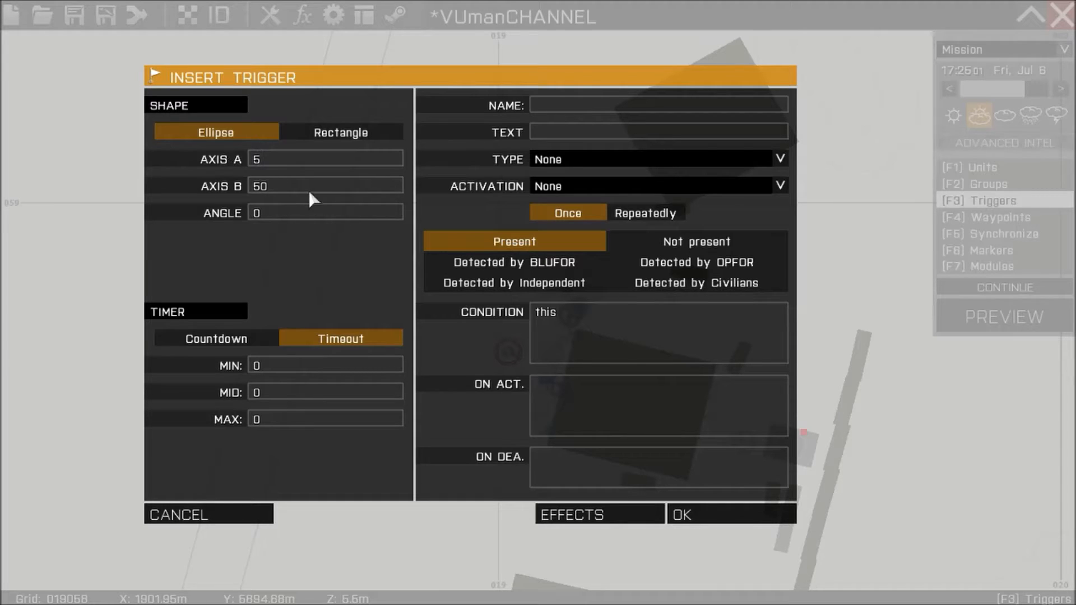
{"action": "left_click", "coordinate": [779, 186]}
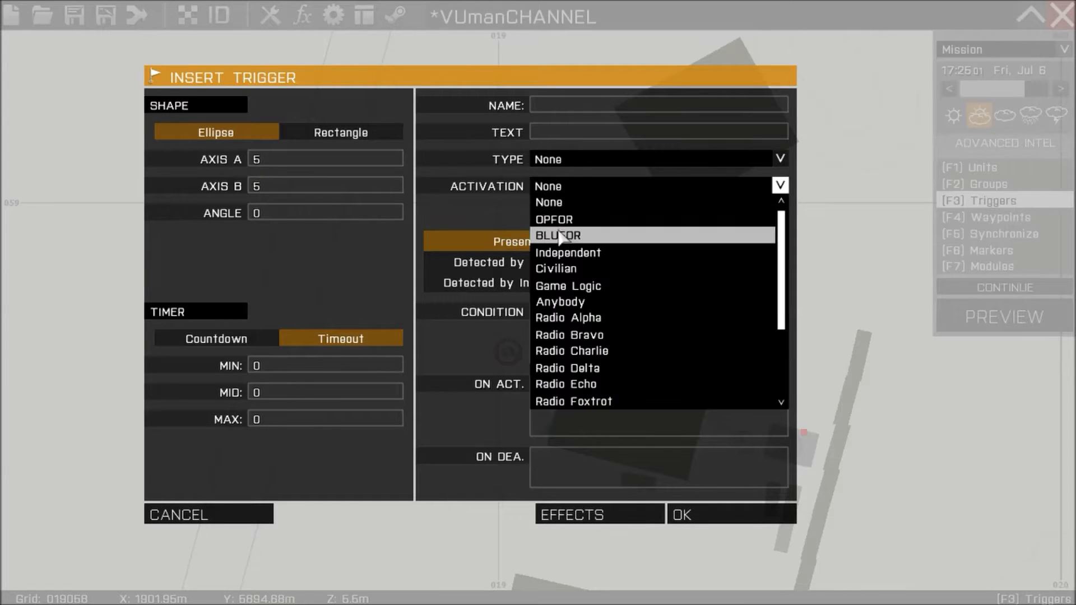
{"action": "left_click", "coordinate": [557, 235]}
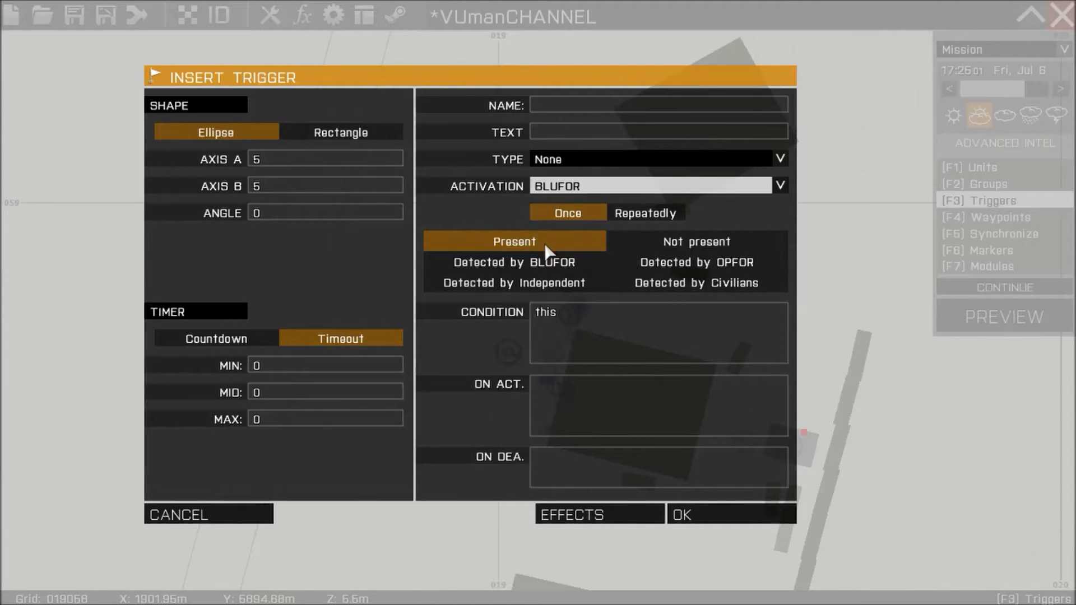
{"action": "left_click", "coordinate": [513, 263]}
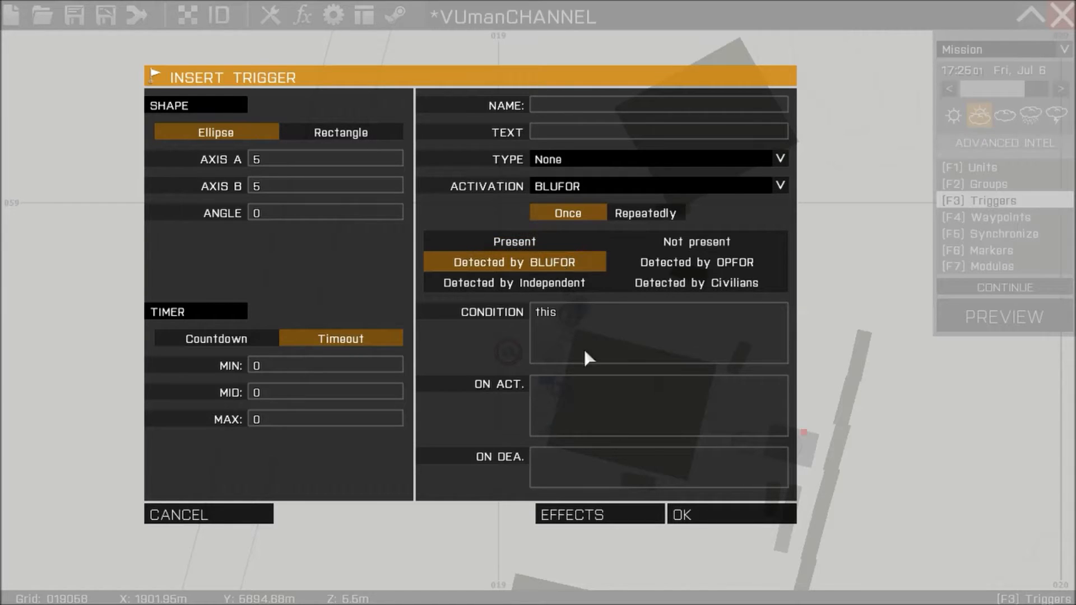
{"action": "type", "text": "deleteMarker \"marker1\""}
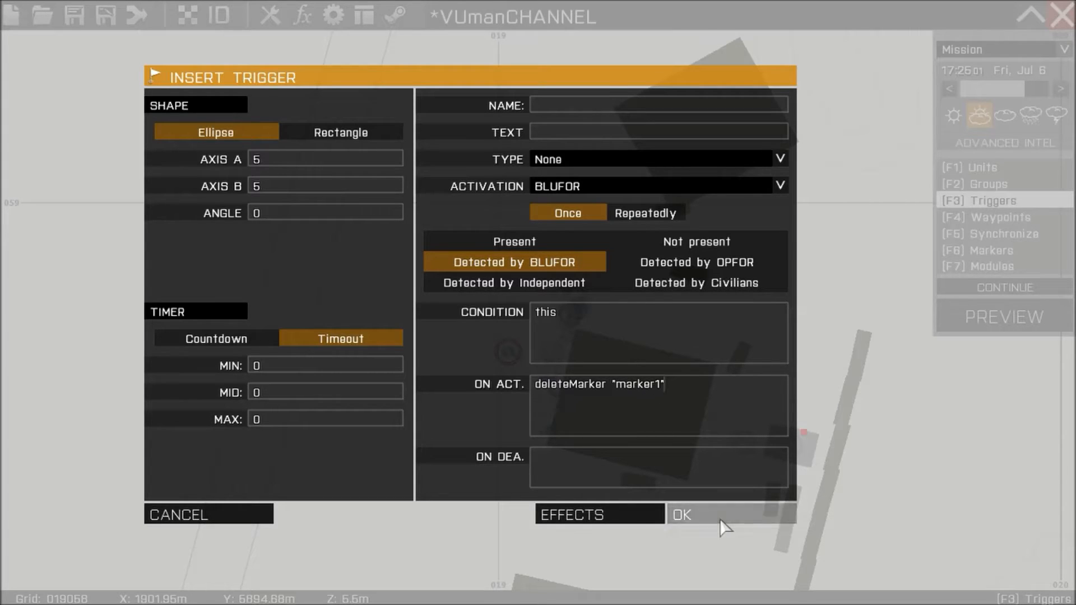
{"action": "left_click", "coordinate": [679, 513]}
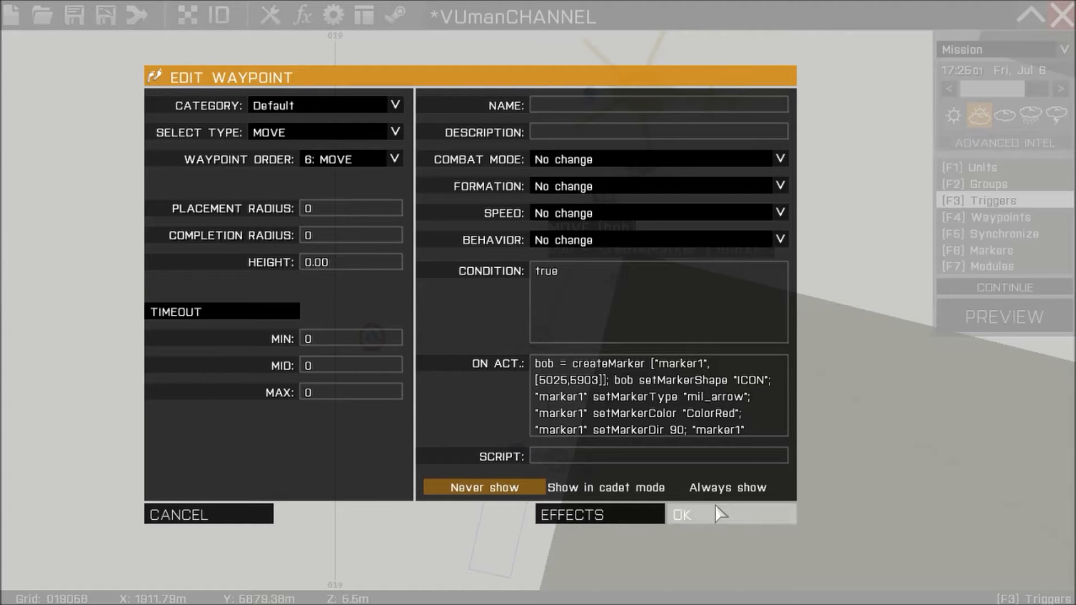
{"action": "mouse_move", "coordinate": [721, 516]}
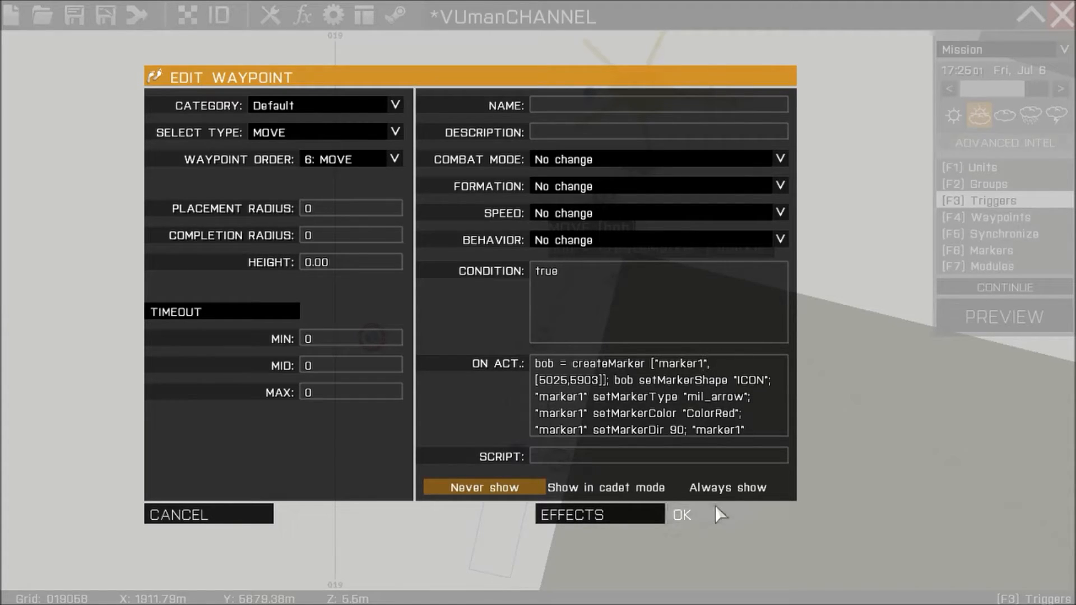
{"action": "left_click", "coordinate": [681, 514]}
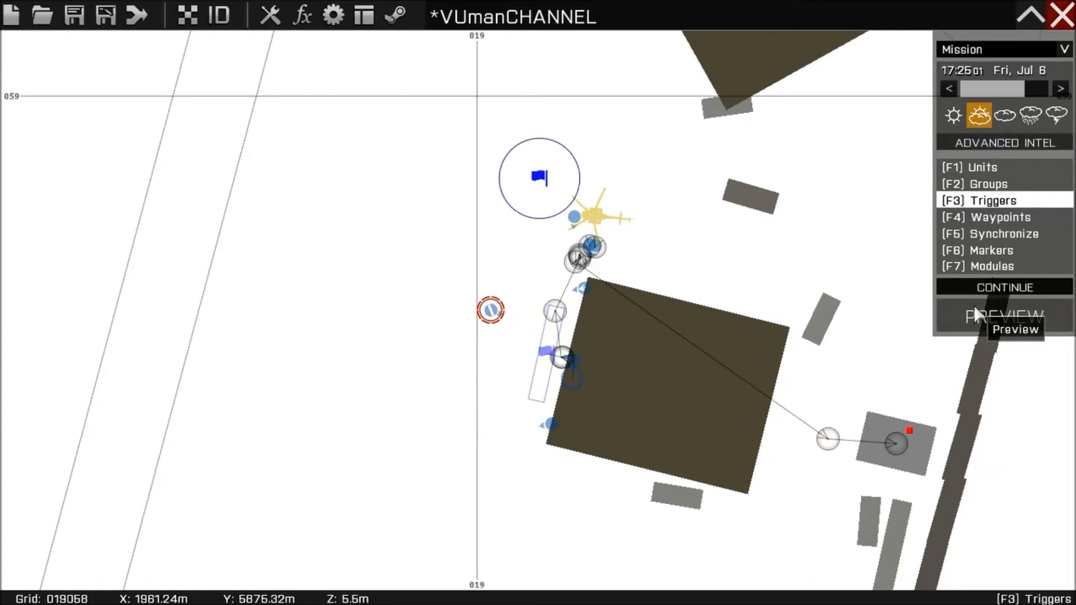
Preview the mission, play through the briefing, and open the Stratis map to check the marker
{"action": "left_click", "coordinate": [1003, 317]}
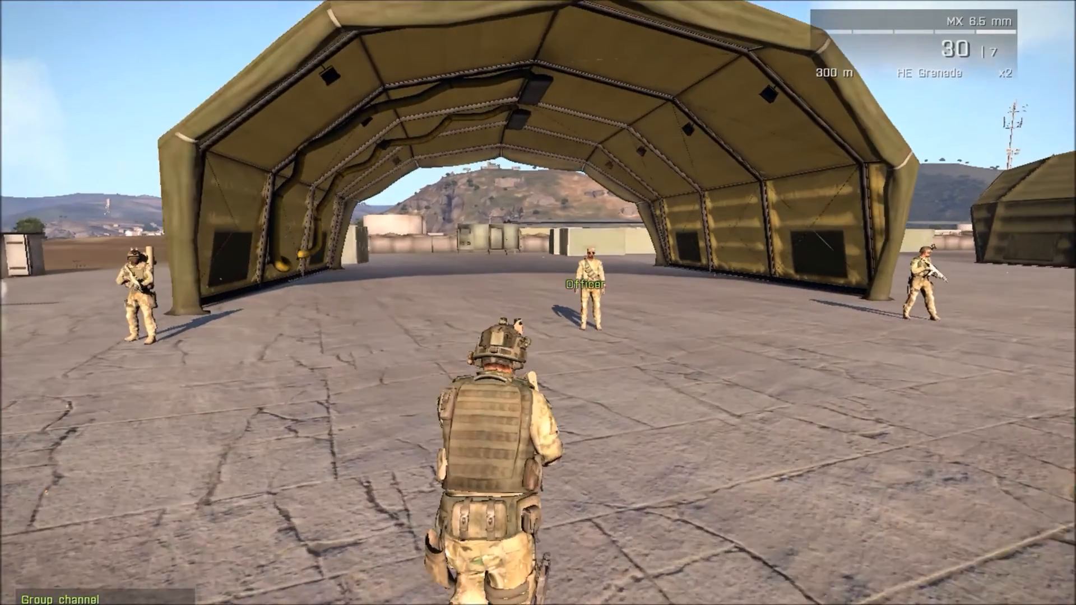
{"action": "key", "text": "w"}
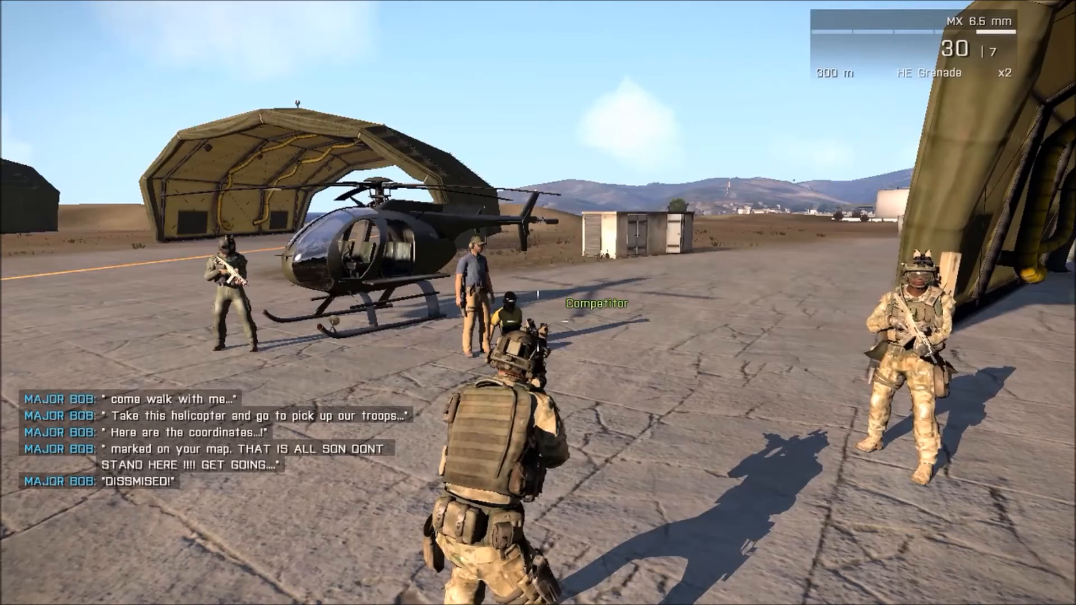
{"action": "key", "text": "m"}
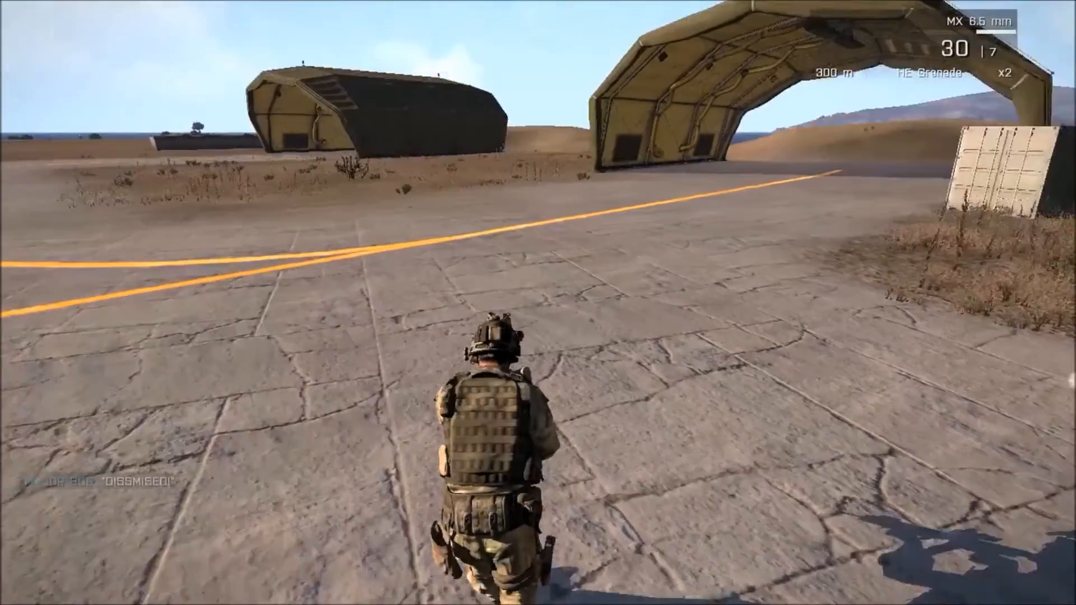
{"action": "key", "text": "m"}
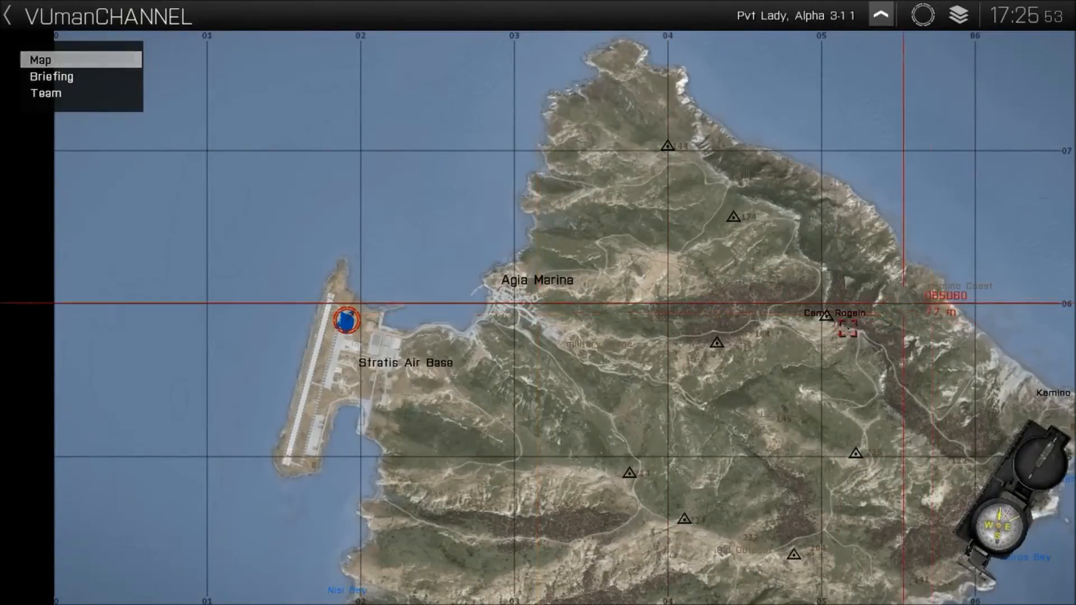